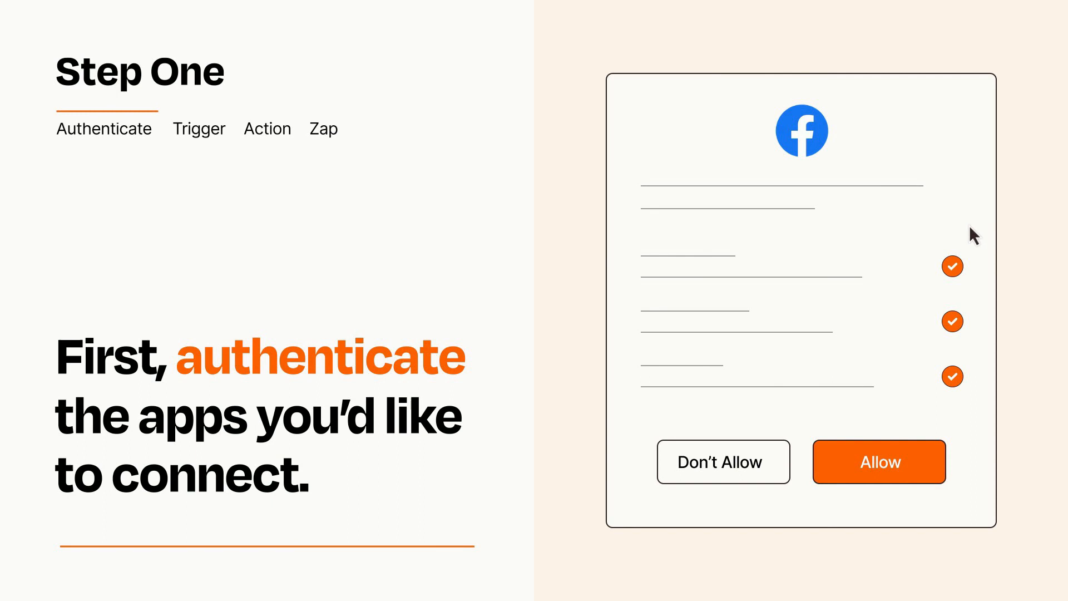
mouse_move(941, 511)
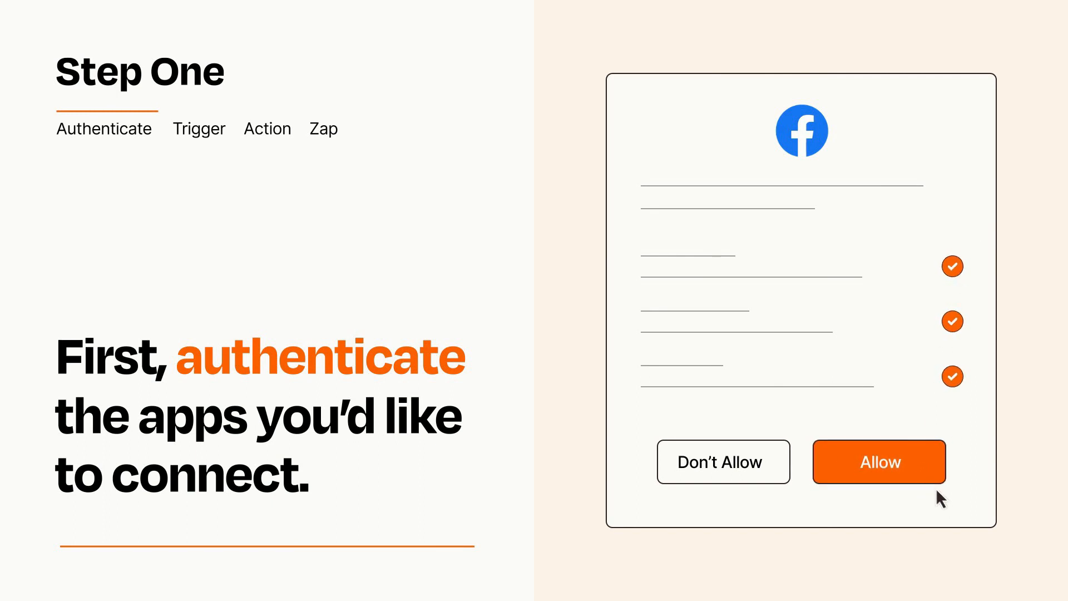
- Allow the Facebook permission request so the account connects to Zapier
left_click(879, 461)
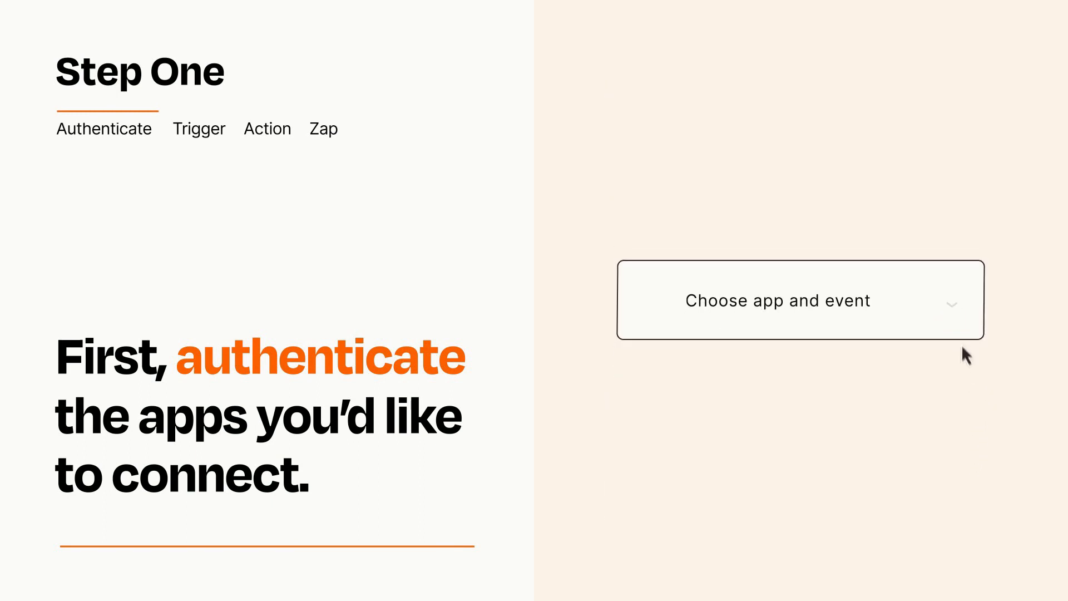
- Choose Eventbrite's New Event as the Zap's trigger from the app and event list
left_click(799, 300)
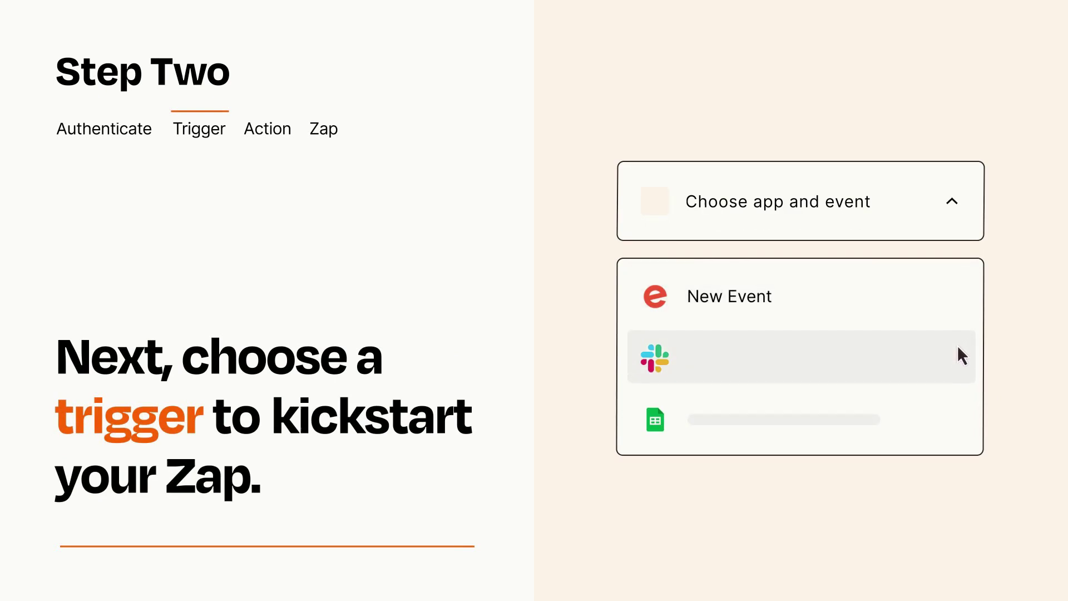
mouse_move(961, 426)
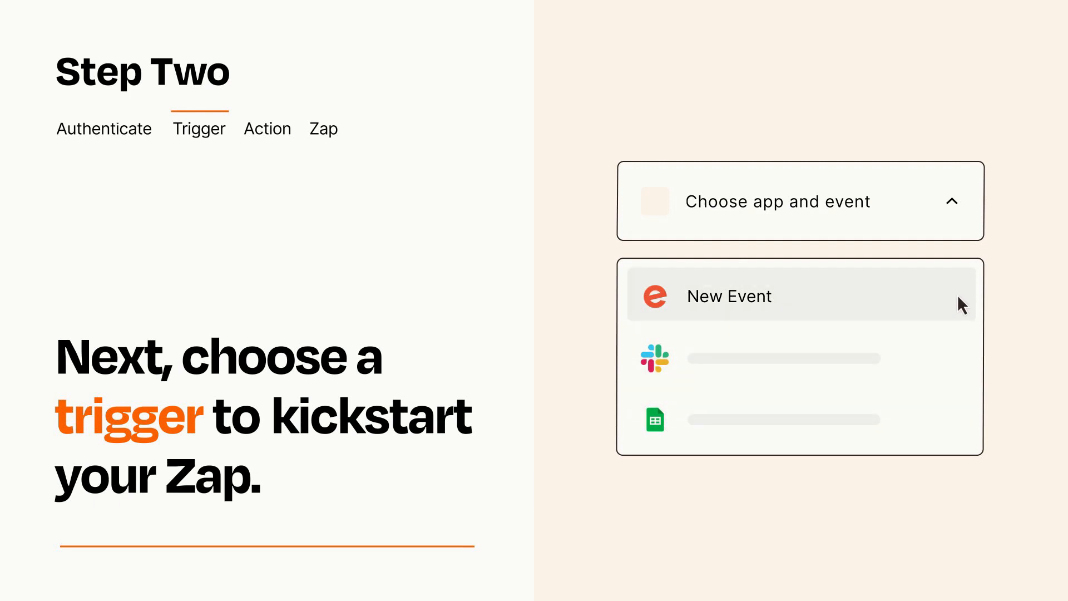
mouse_move(959, 309)
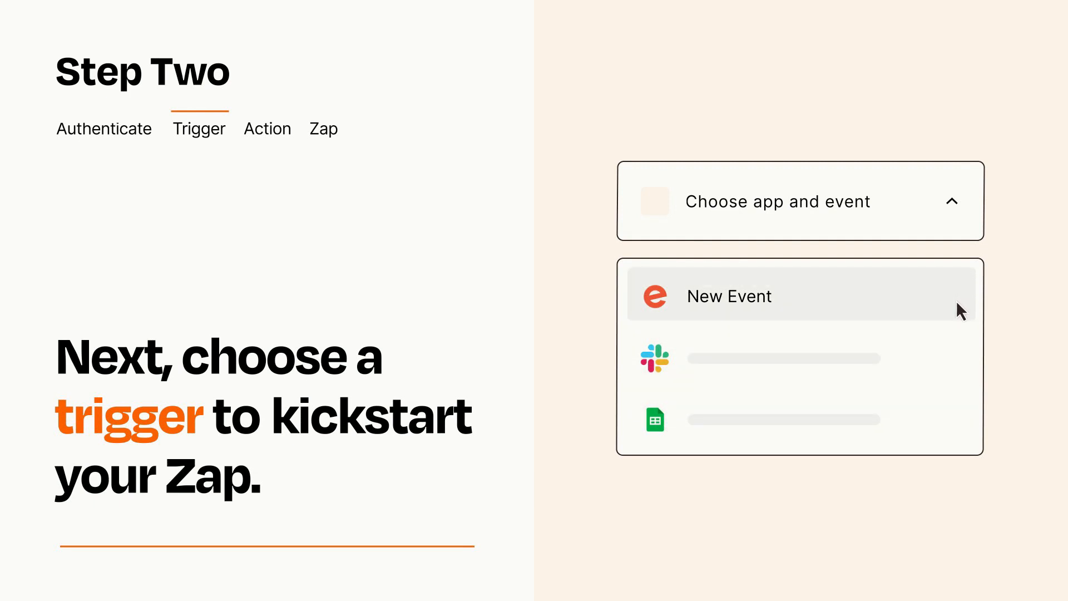
left_click(729, 296)
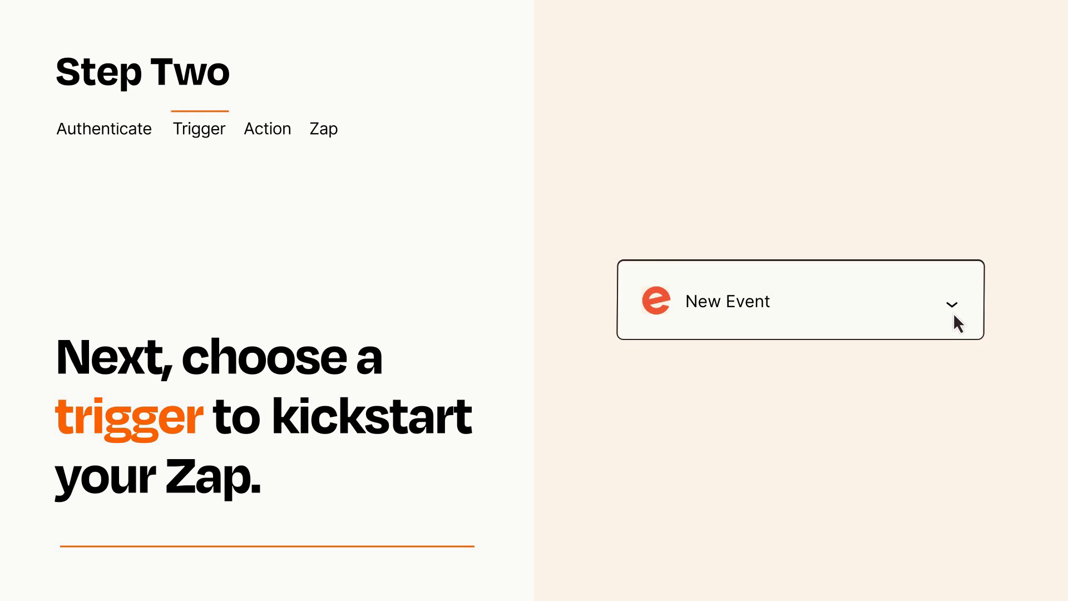
mouse_move(973, 315)
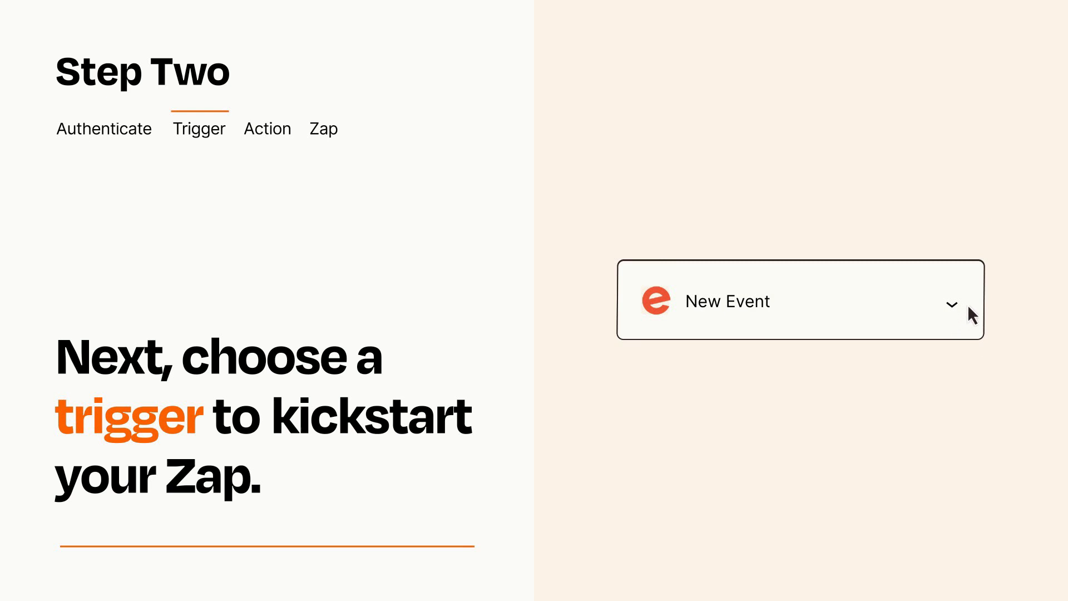
mouse_move(971, 307)
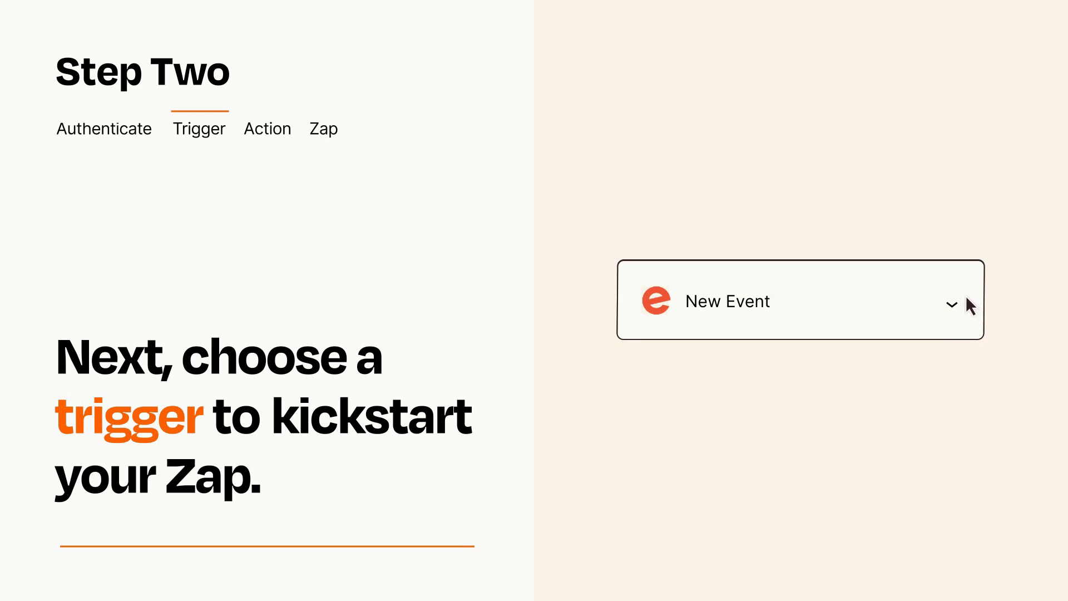
- Add the Facebook Create Page Post action and publish the Zap
left_click(267, 129)
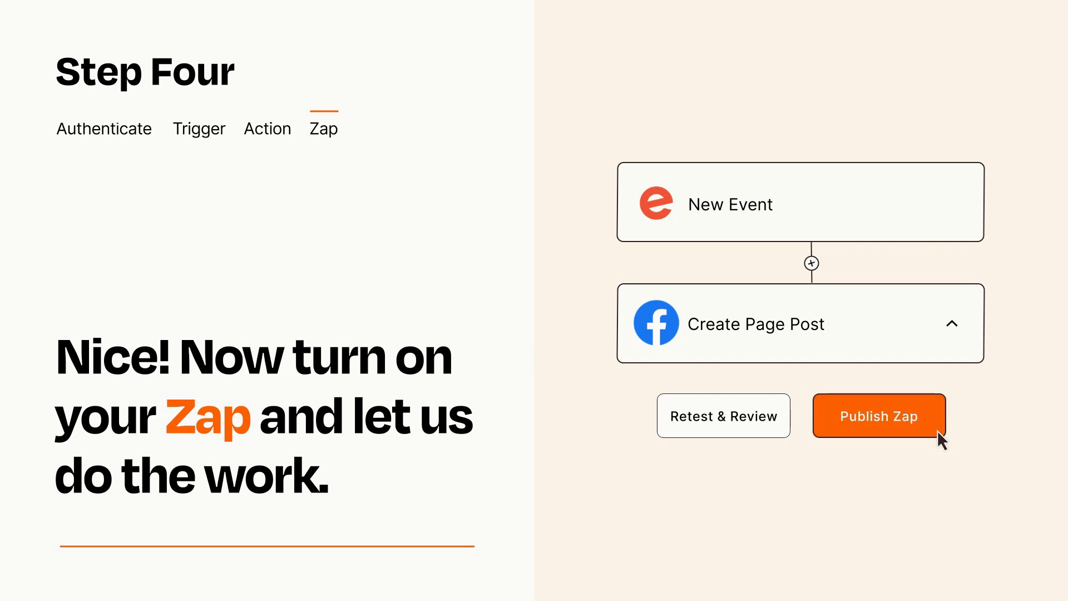
left_click(880, 416)
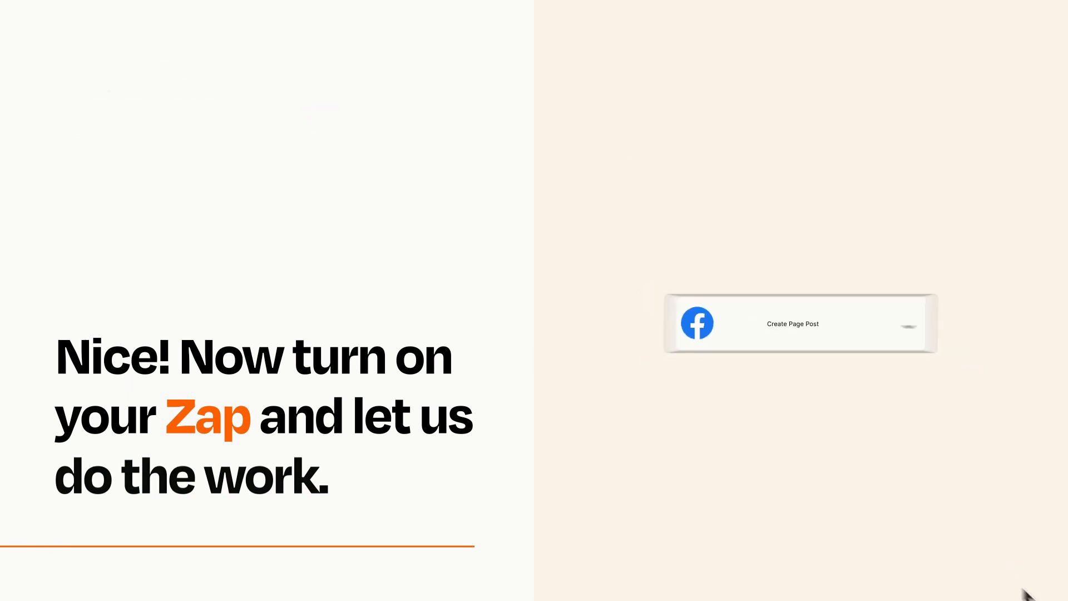